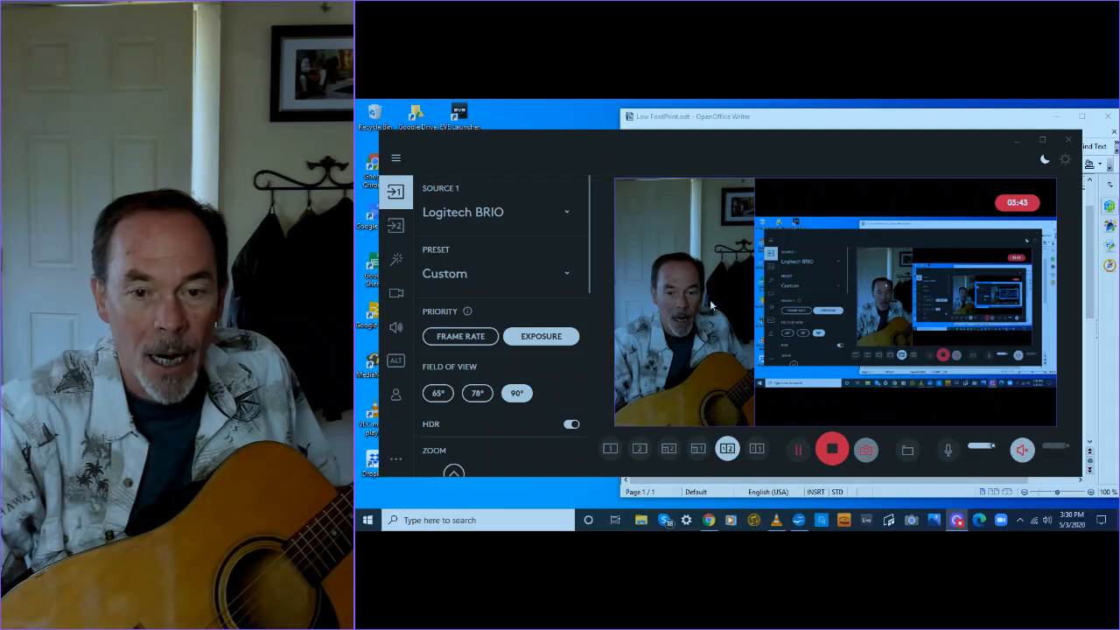
{"action": "left_click", "coordinate": [610, 449]}
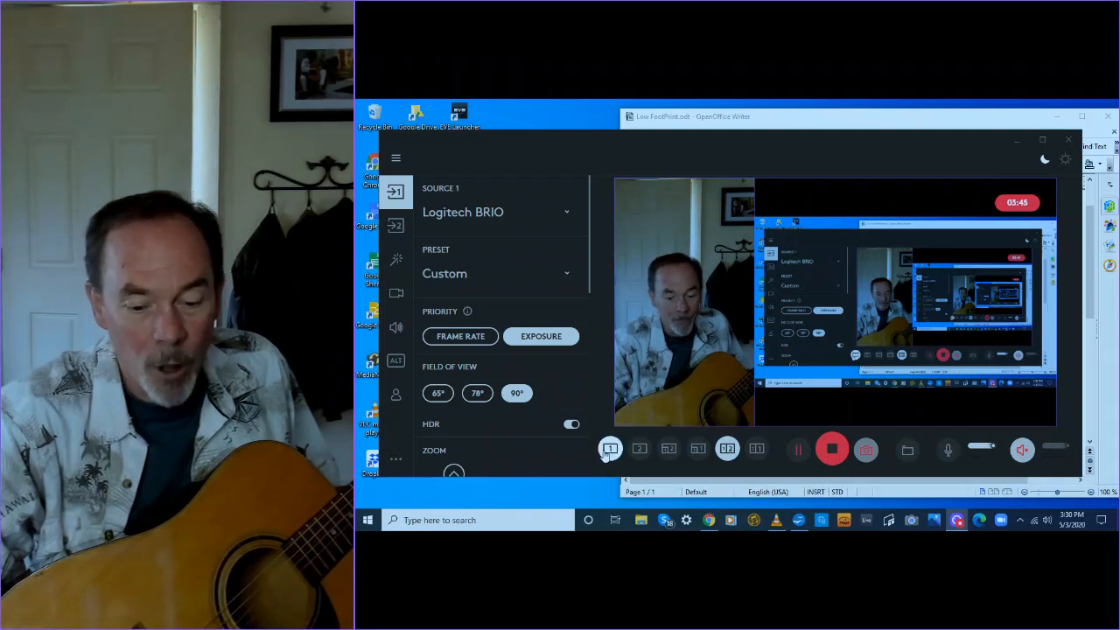